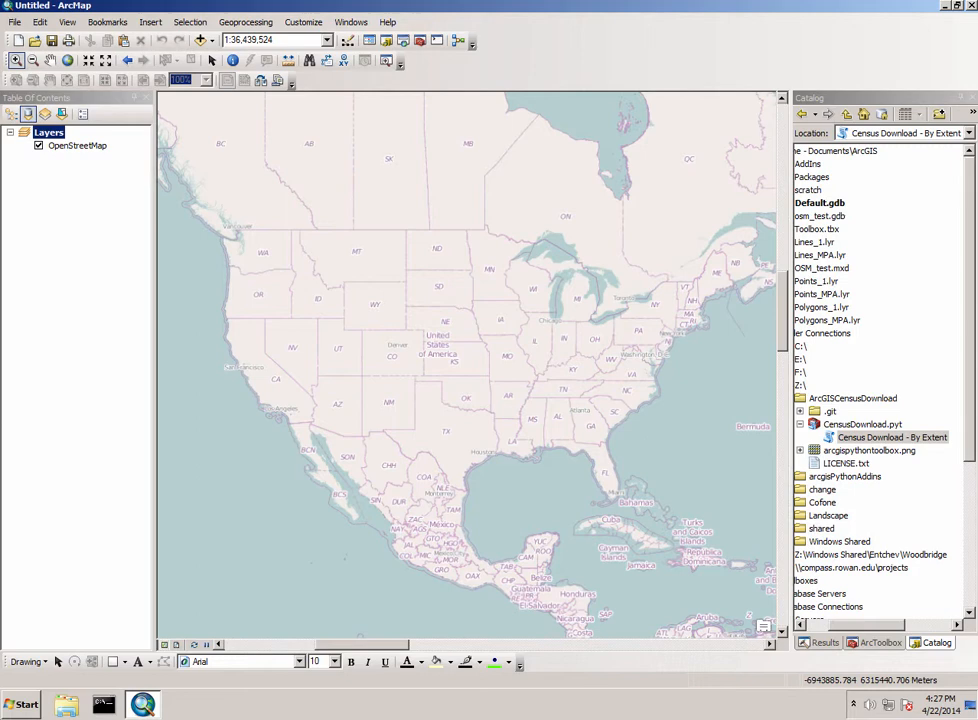
{"action": "mouse_move", "coordinate": [652, 20]}
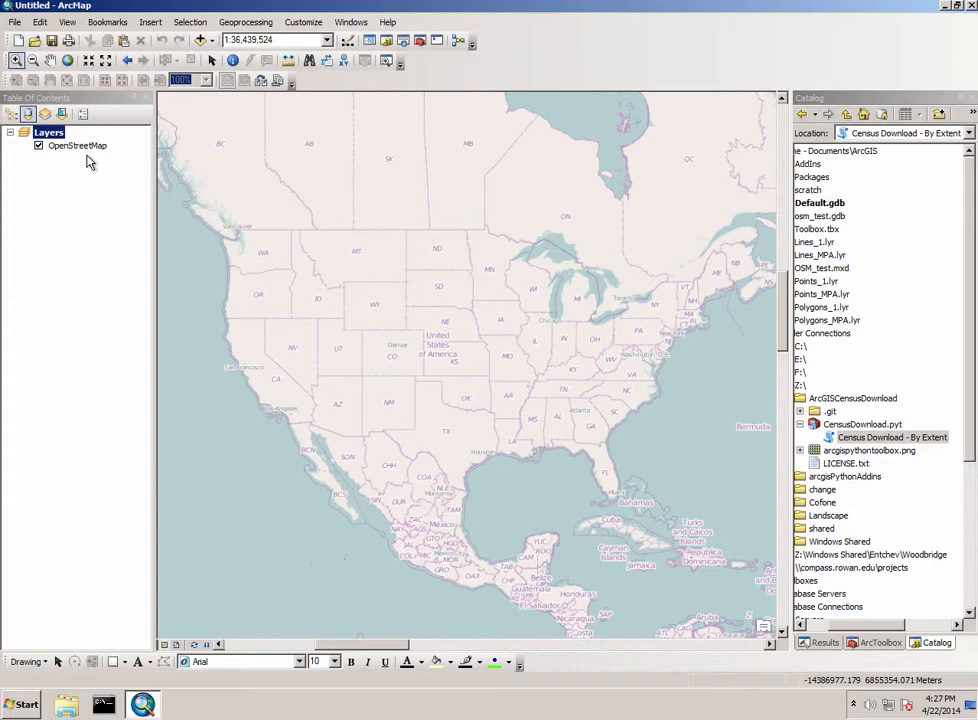
{"action": "mouse_move", "coordinate": [16, 61]}
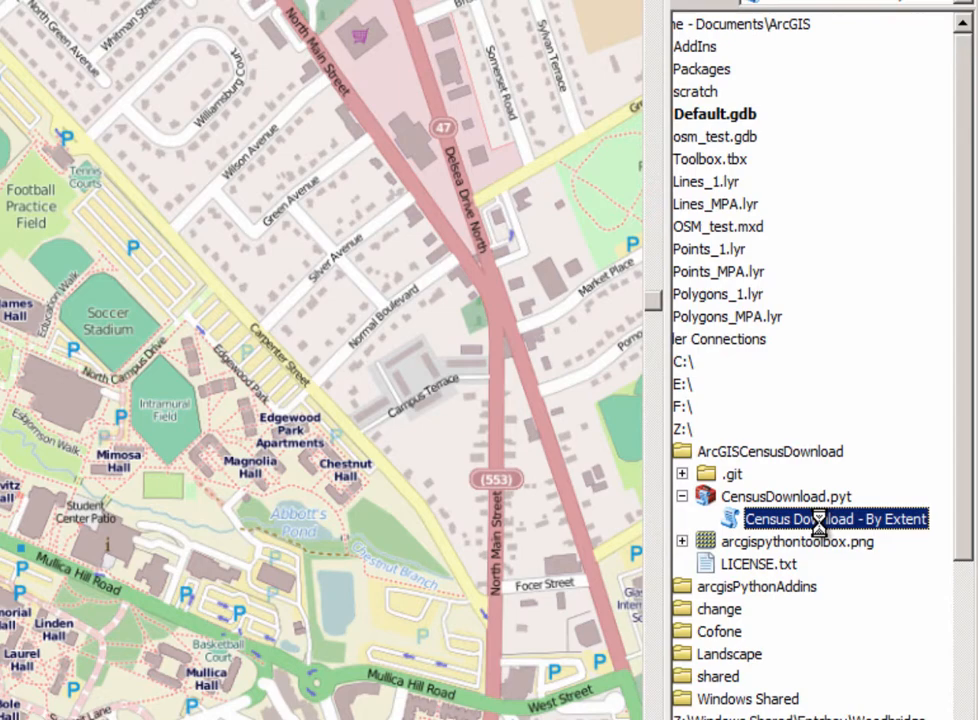
Open Census Download - By Extent with Tract and Block geometry plus Housing units, Renter occupied, Population tables.
{"action": "double_click", "coordinate": [835, 518]}
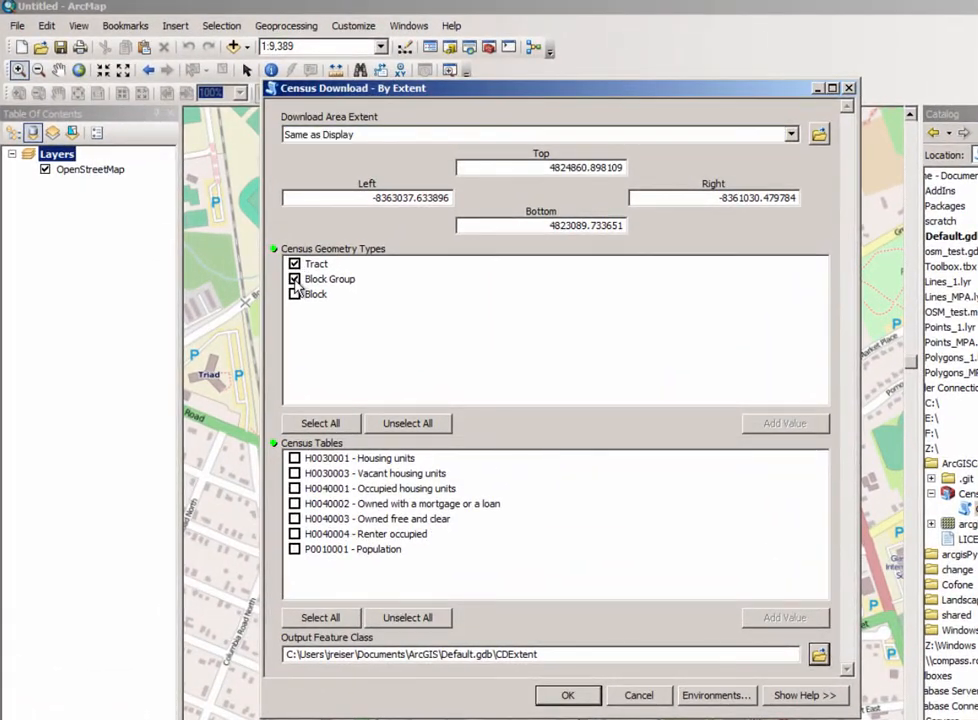
{"action": "left_click", "coordinate": [294, 293]}
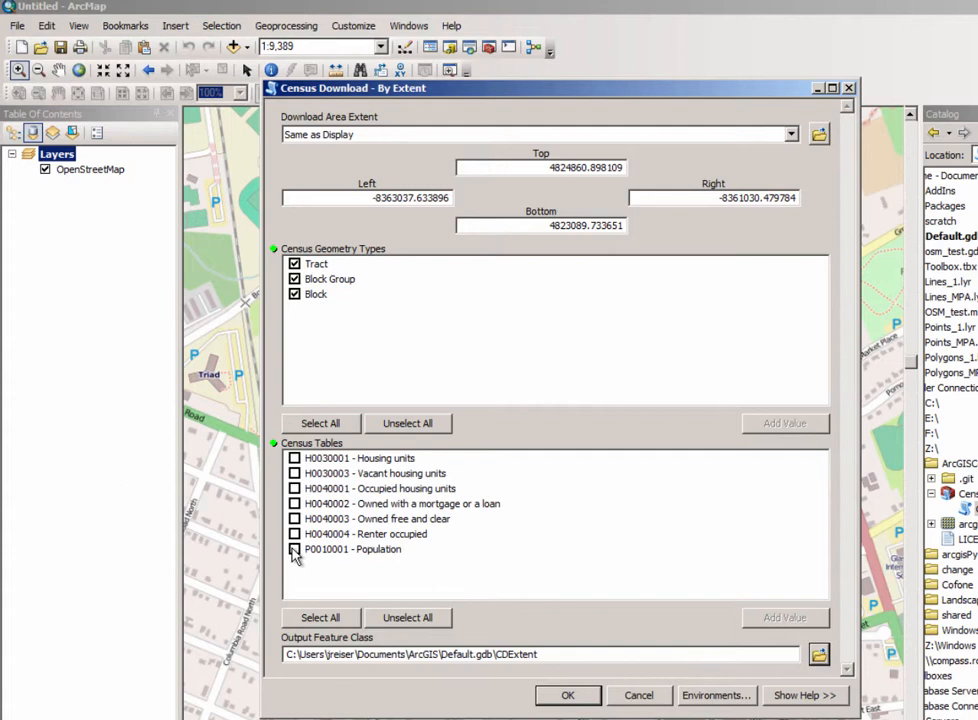
{"action": "left_click", "coordinate": [295, 279]}
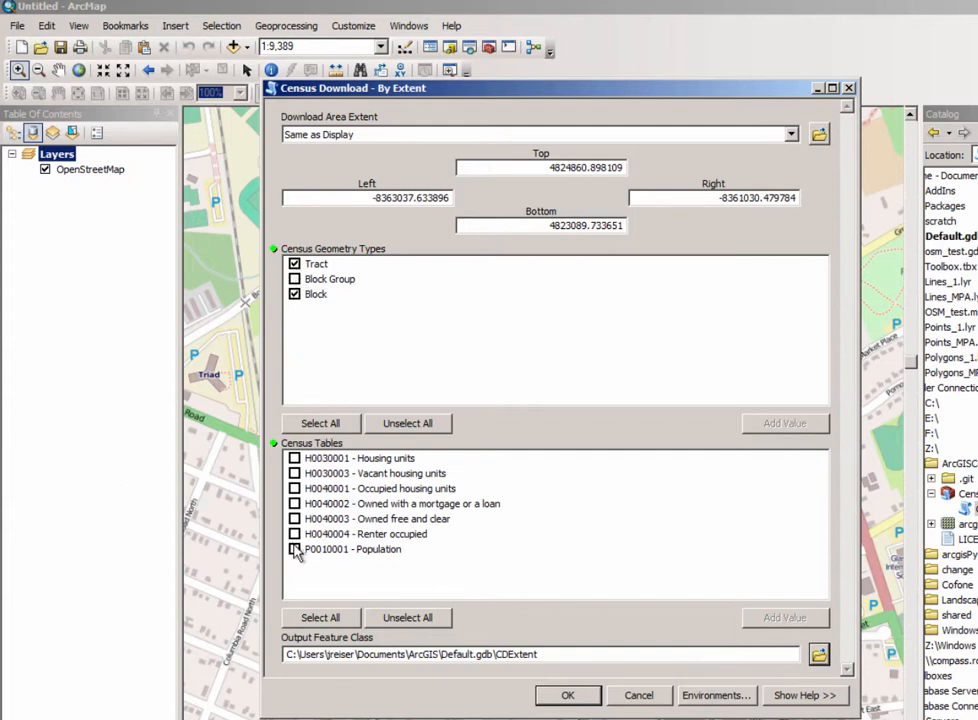
{"action": "left_click", "coordinate": [295, 549]}
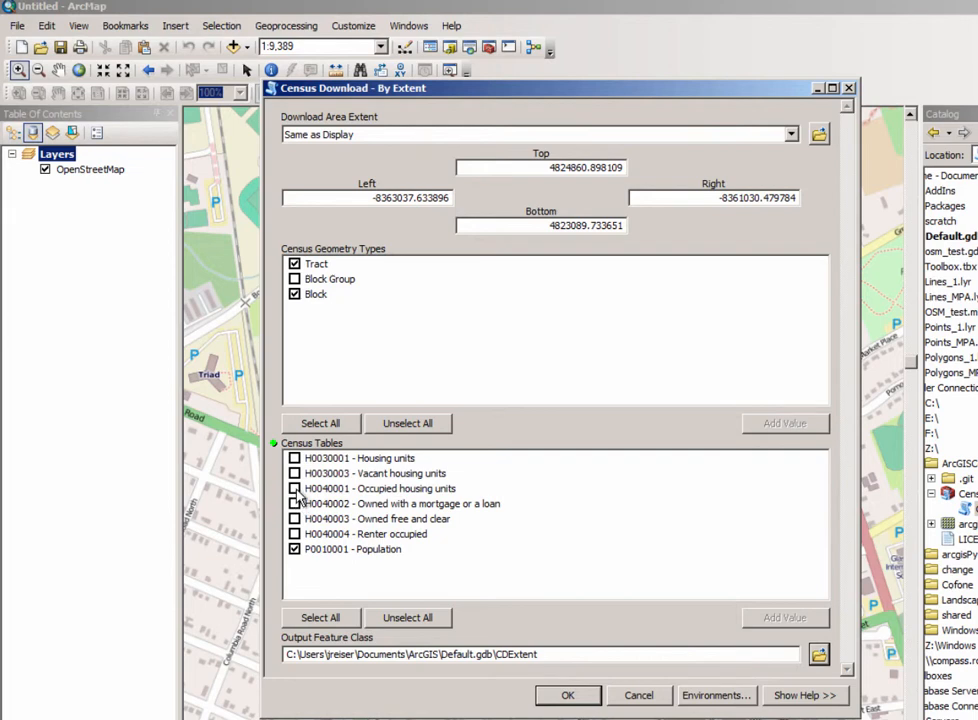
{"action": "left_click", "coordinate": [295, 533]}
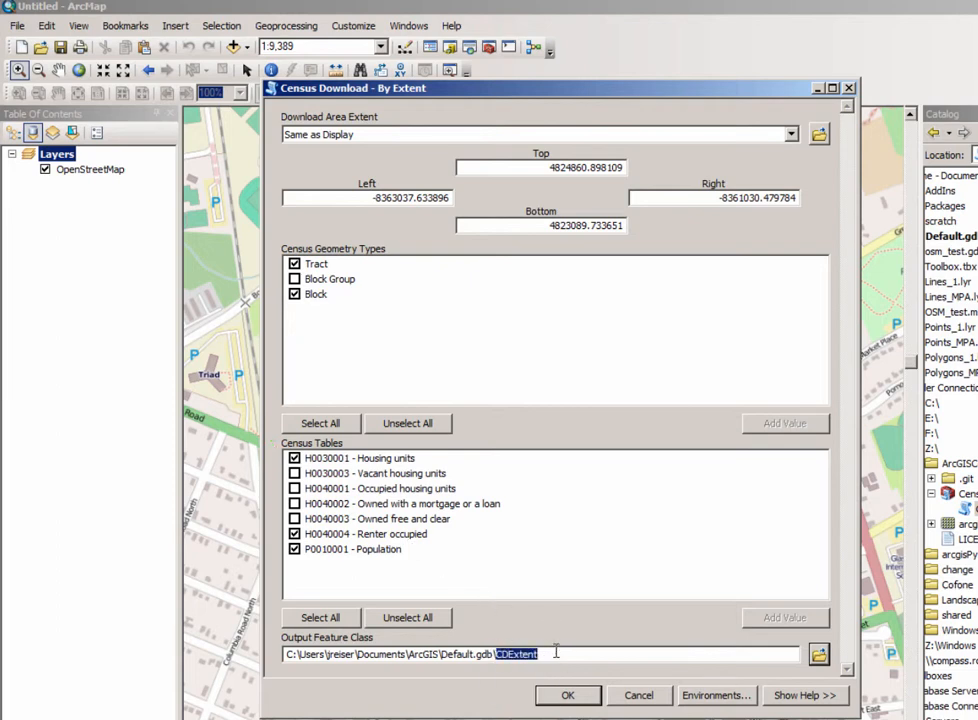
Name the output feature class 'glassboro' and run the download.
{"action": "type", "text": "glassboro"}
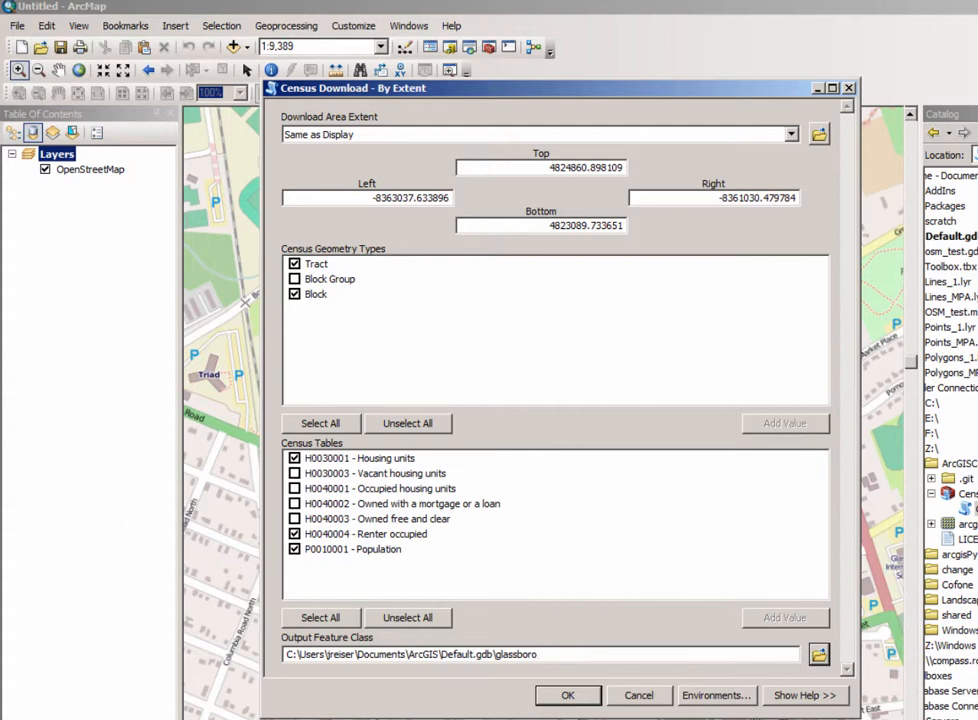
{"action": "left_click", "coordinate": [540, 654]}
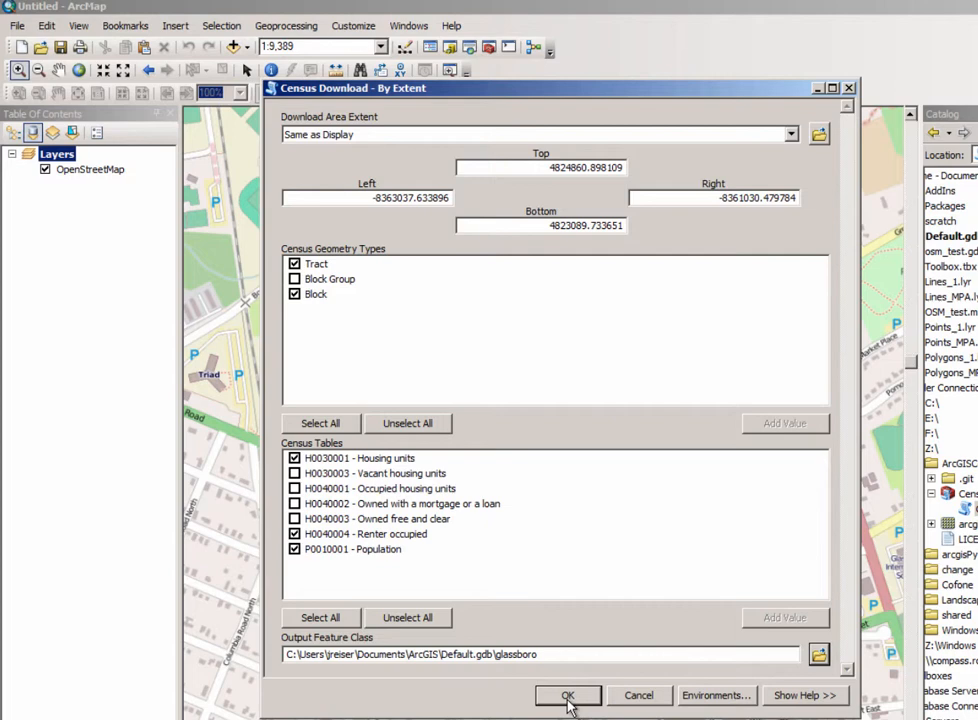
{"action": "left_click", "coordinate": [567, 695]}
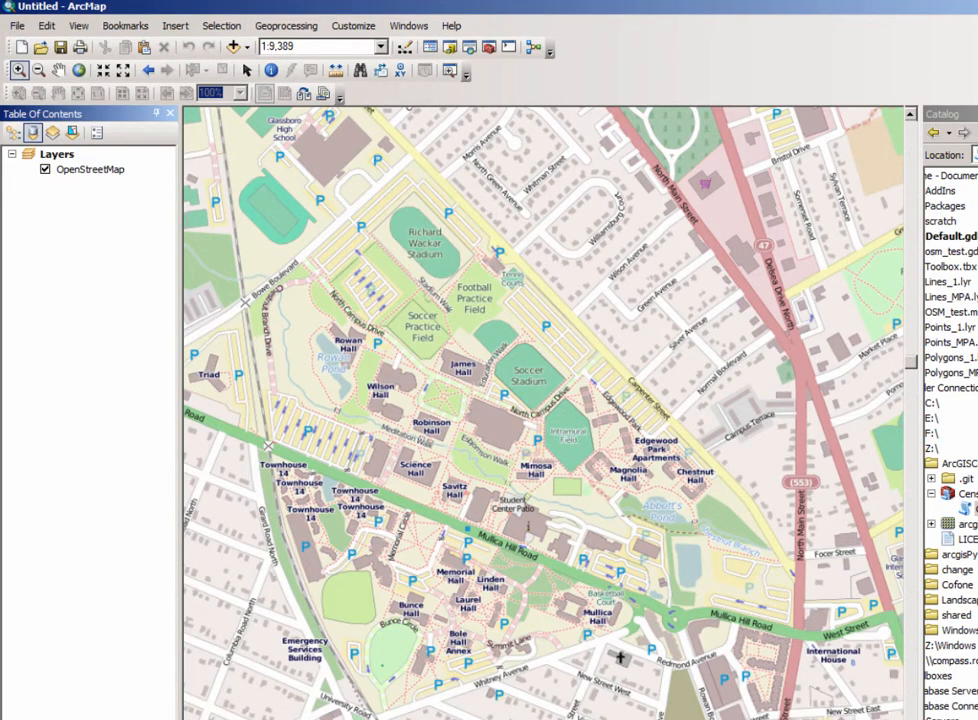
Wait for the census download to finish, then bring up Add Data.
{"action": "left_click", "coordinate": [234, 47]}
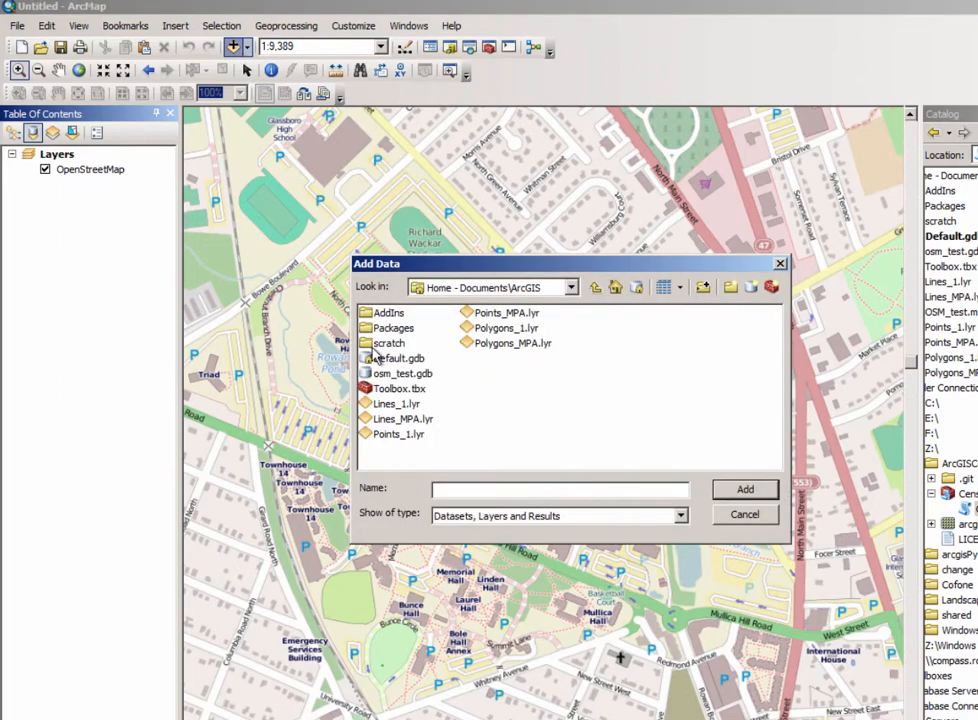
Add glassboro_Block and glassboro_Tract from Default.gdb to the map.
{"action": "double_click", "coordinate": [399, 358]}
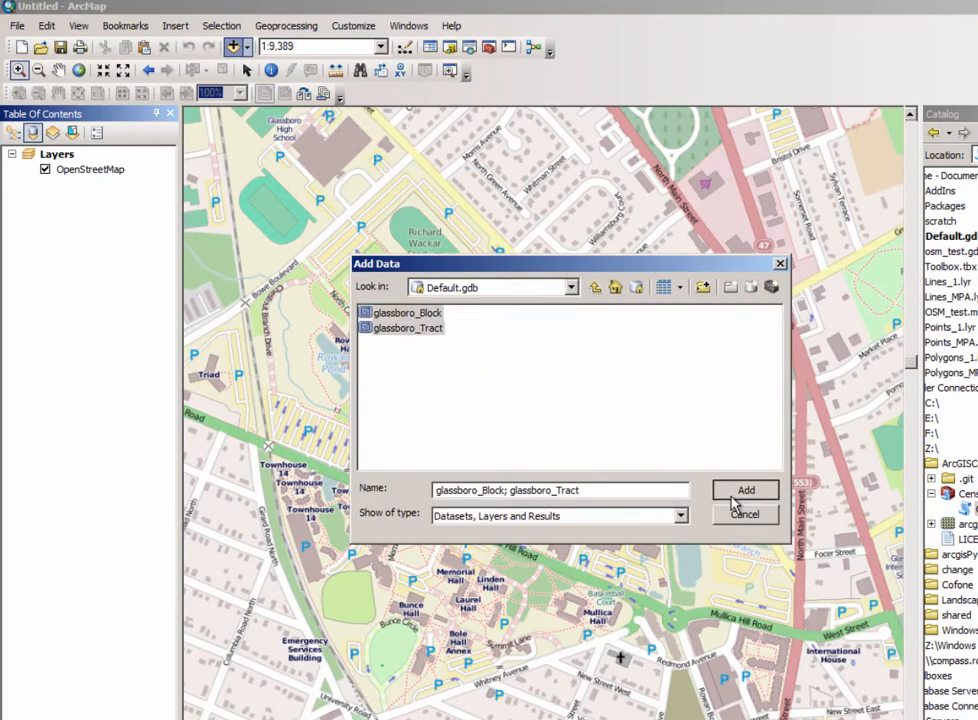
{"action": "left_click", "coordinate": [746, 490]}
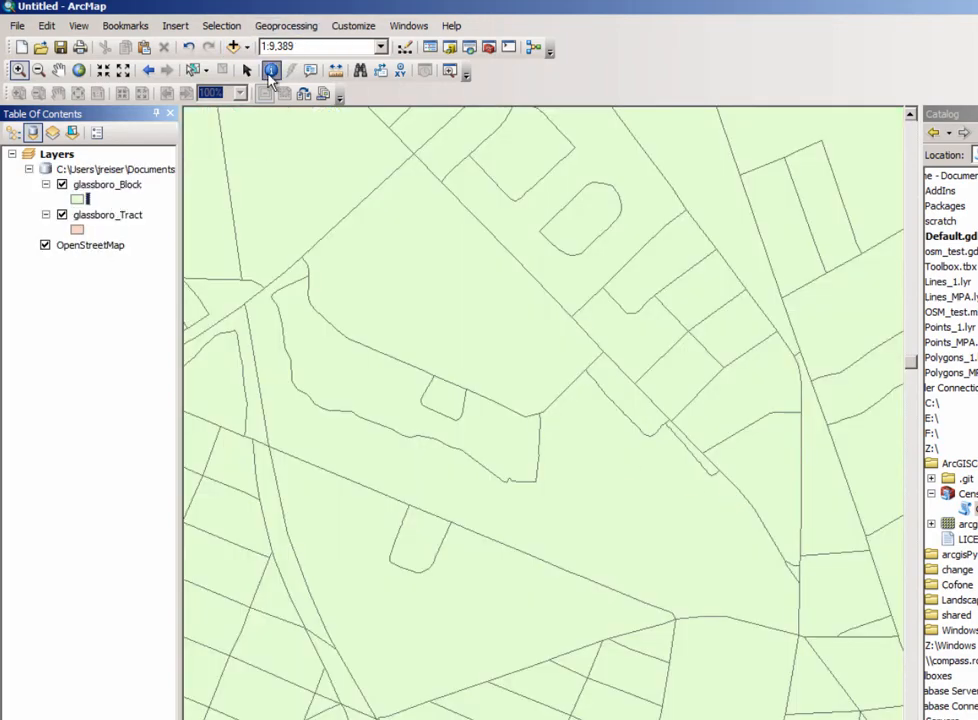
Identify a block, hide glassboro_Block, then identify tracts such as 501406 (population 4508).
{"action": "left_click", "coordinate": [540, 416]}
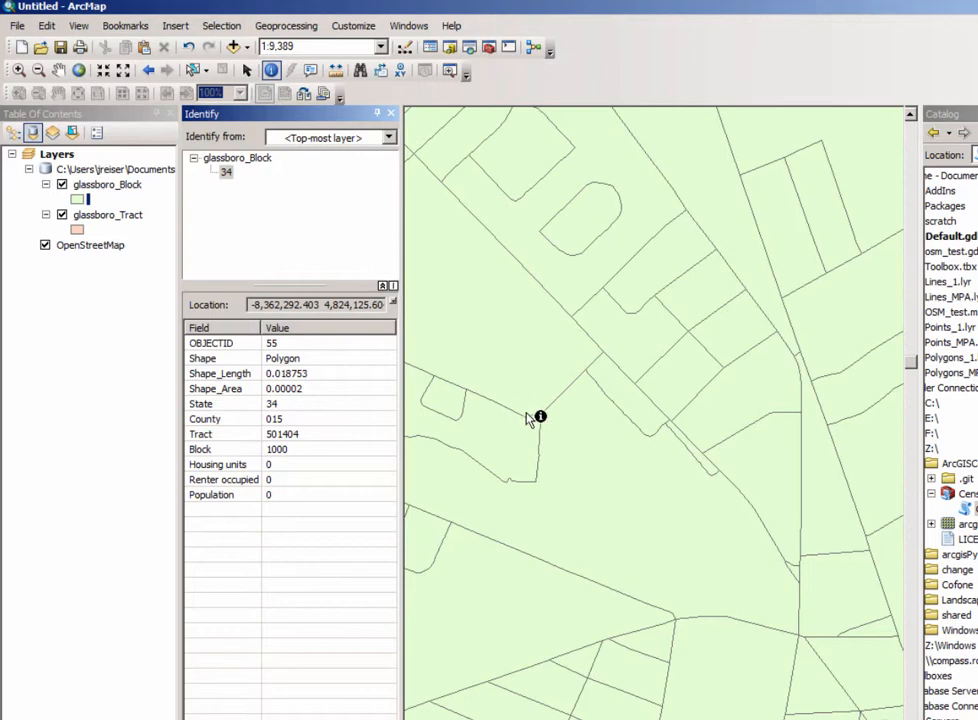
{"action": "left_click", "coordinate": [672, 378]}
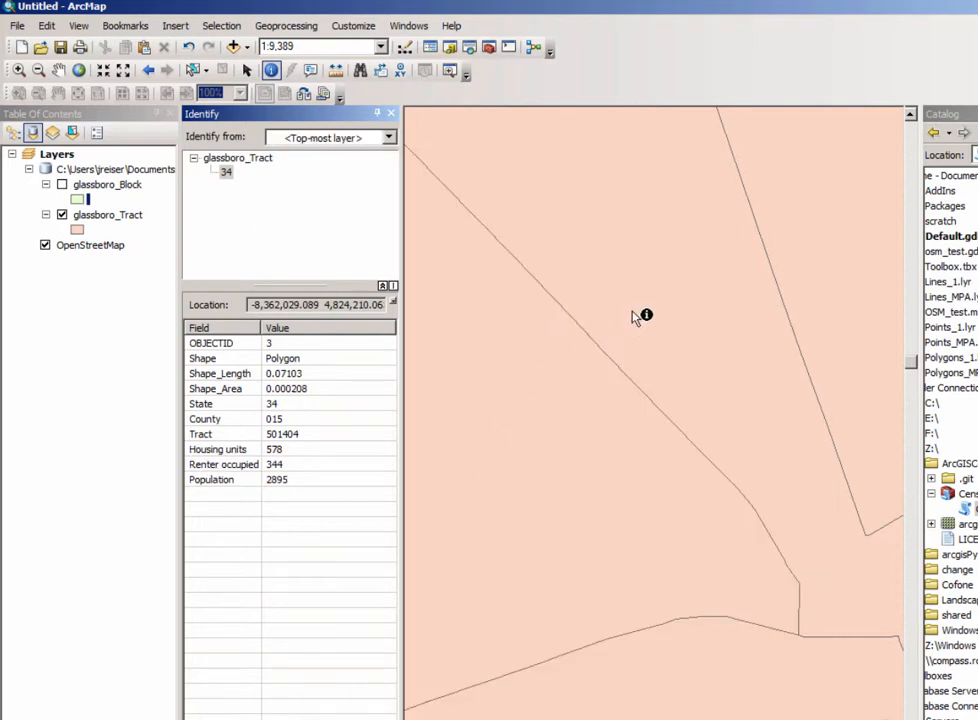
{"action": "left_click", "coordinate": [645, 315]}
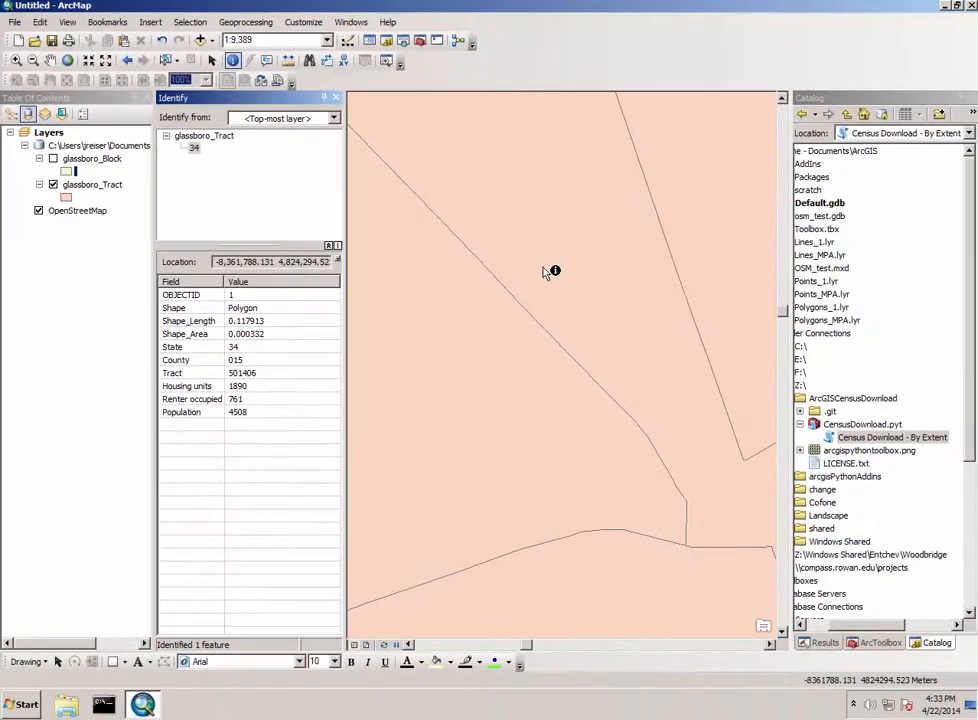
{"action": "mouse_move", "coordinate": [650, 545]}
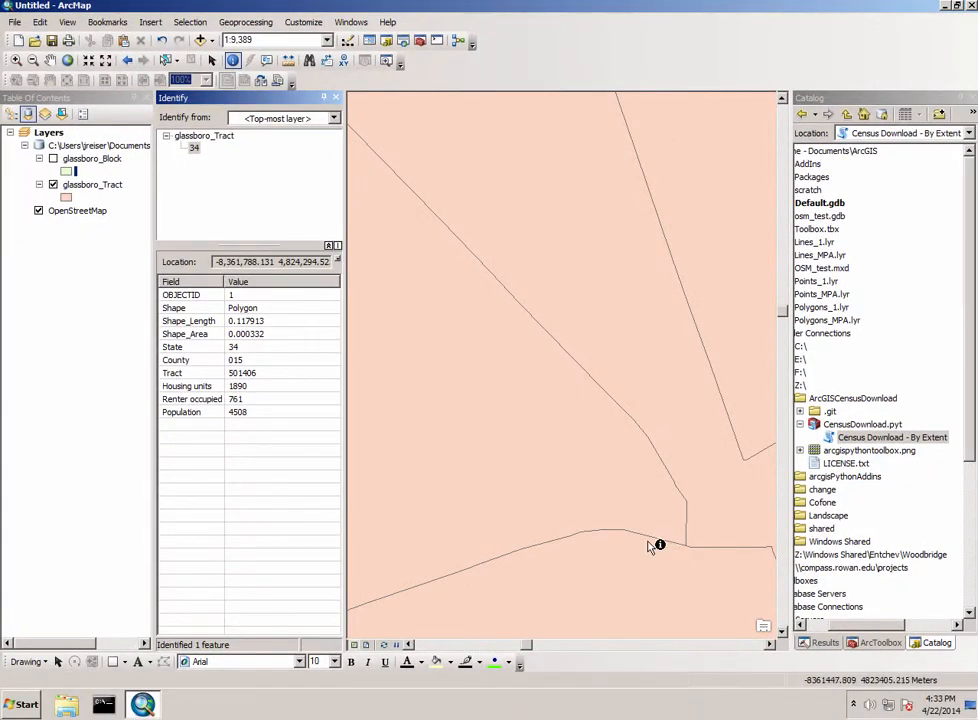